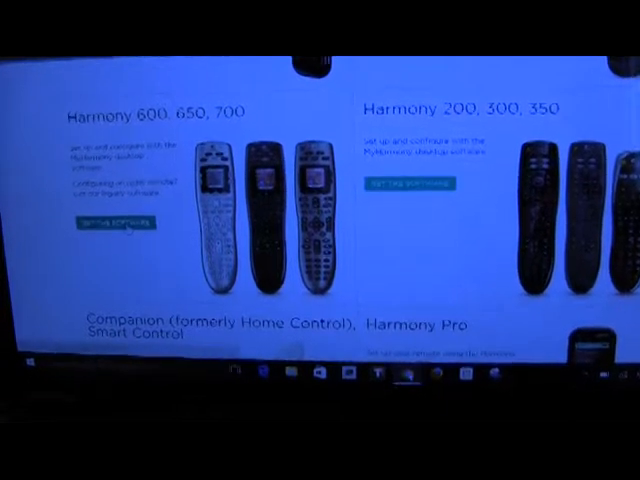
Open the 'Get the Software' download page for the Harmony 600, 650 and 700 remotes
click(113, 224)
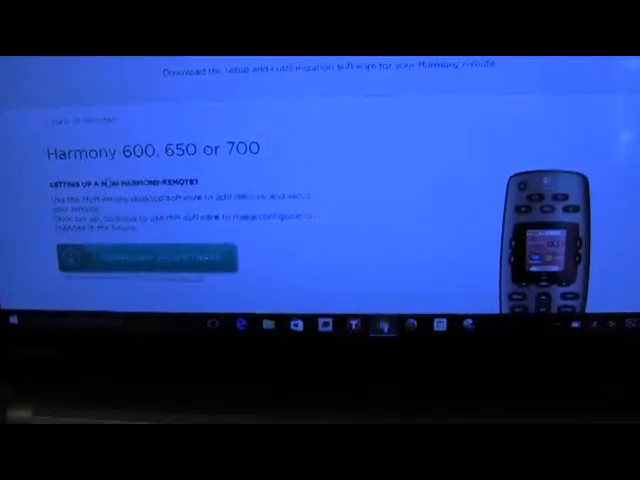